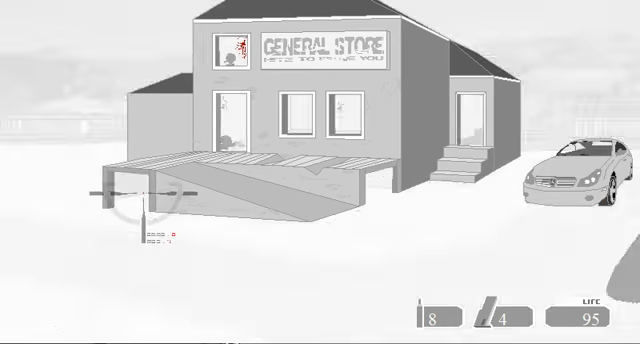
Continue past the general store scene to load the alley level
{"action": "left_click", "coordinate": [136, 190]}
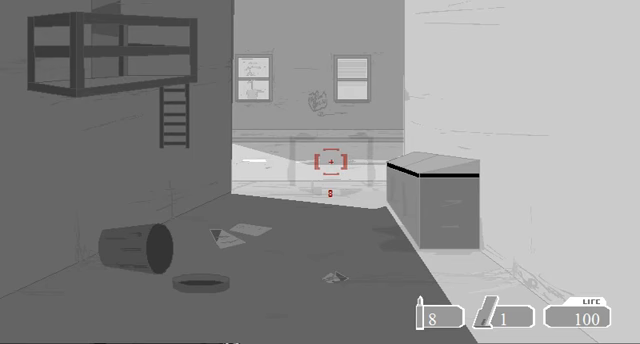
Shoot the target standing near the armored truck in the alley
{"action": "left_click", "coordinate": [332, 160]}
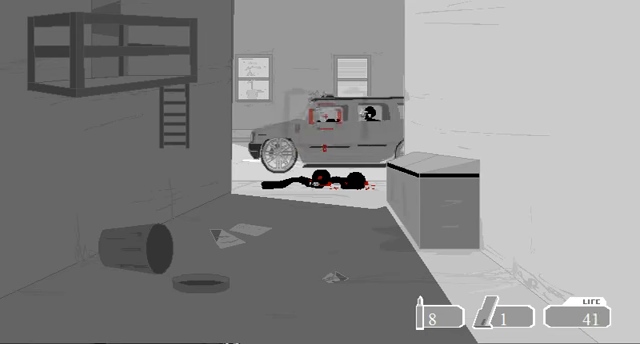
{"action": "left_click", "coordinate": [290, 118]}
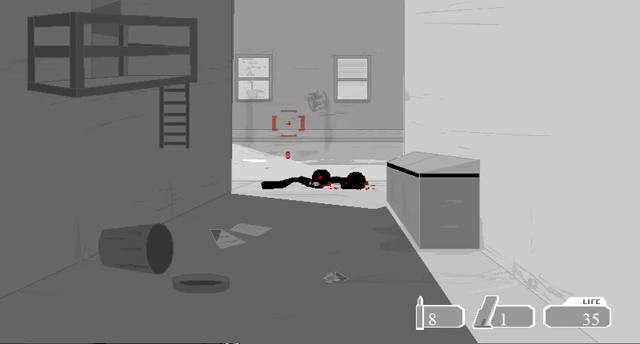